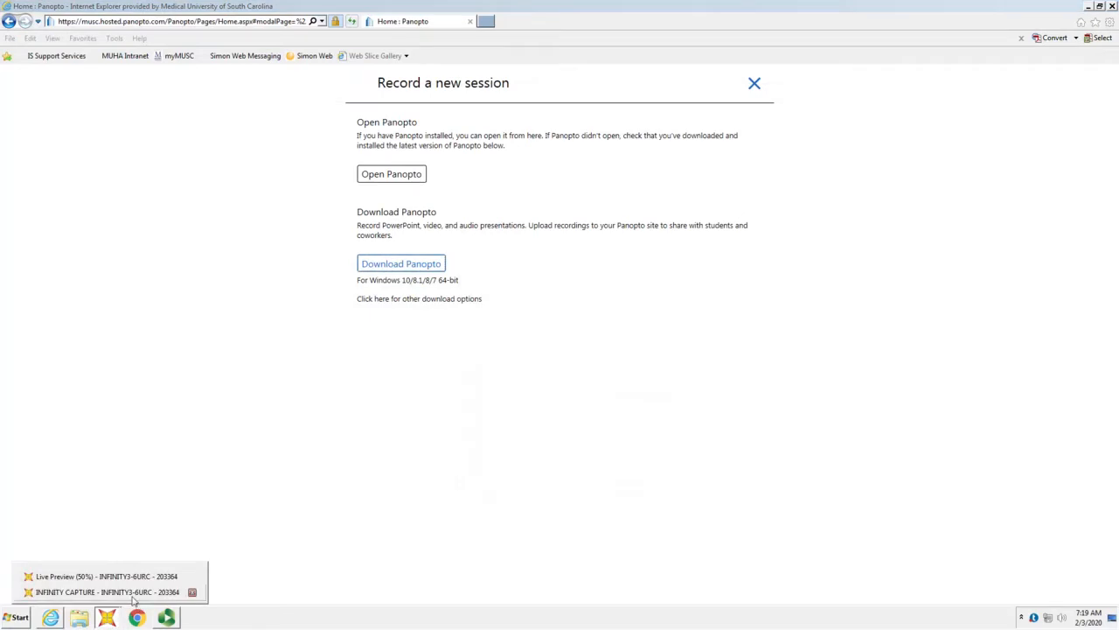
- Bring the INFINITY CAPTURE live preview window to the front over the Panopto page
click(105, 575)
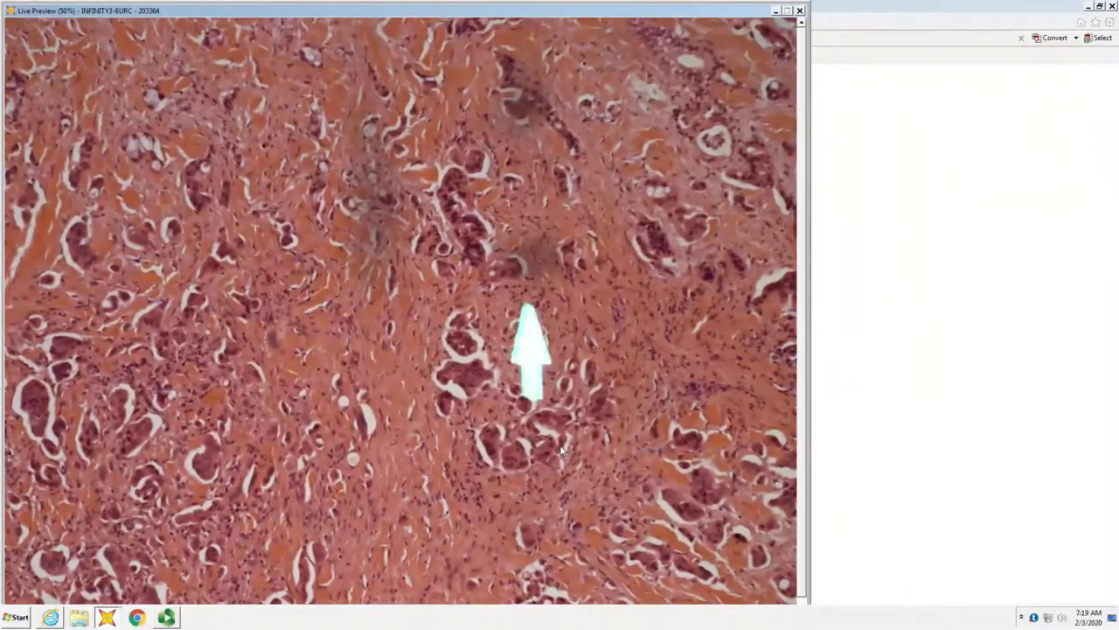
drag(533, 350, 324, 227)
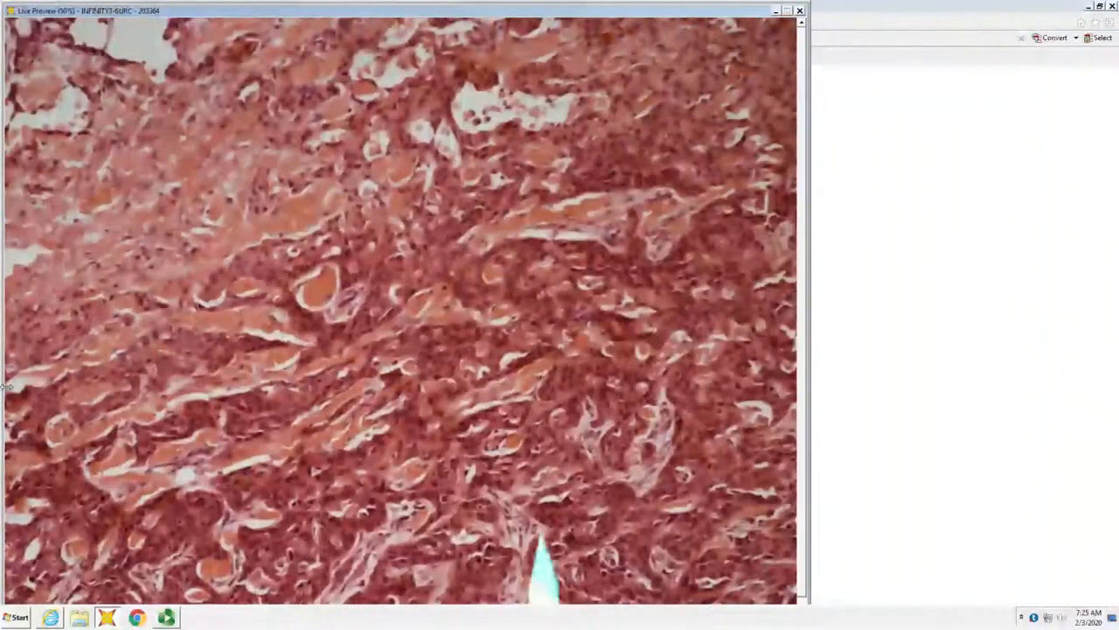
mouse_move(417, 420)
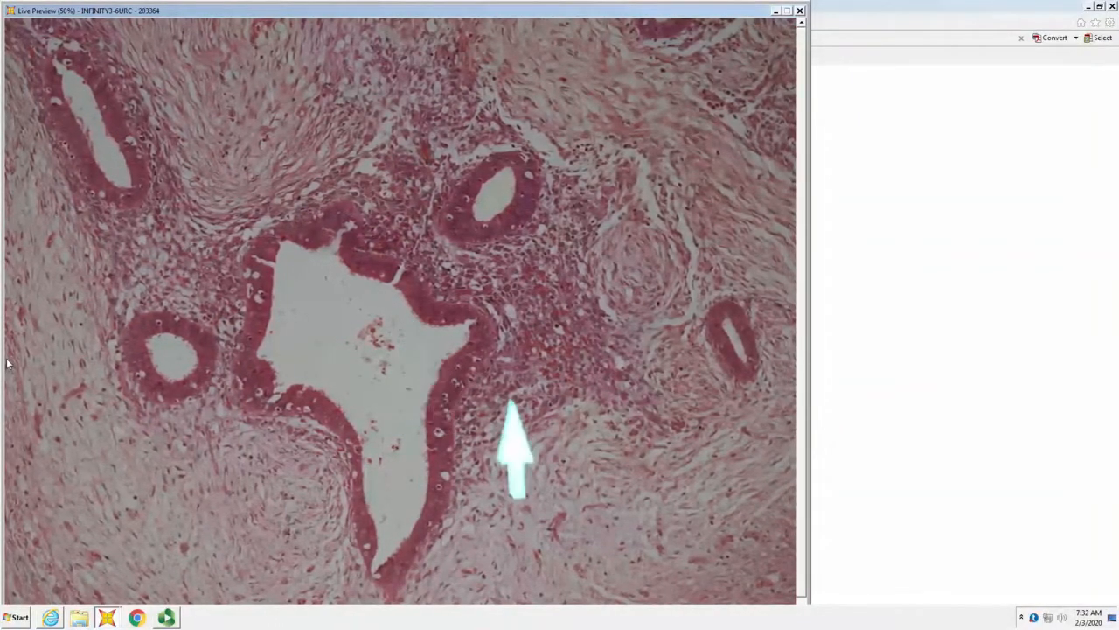
drag(516, 452, 673, 196)
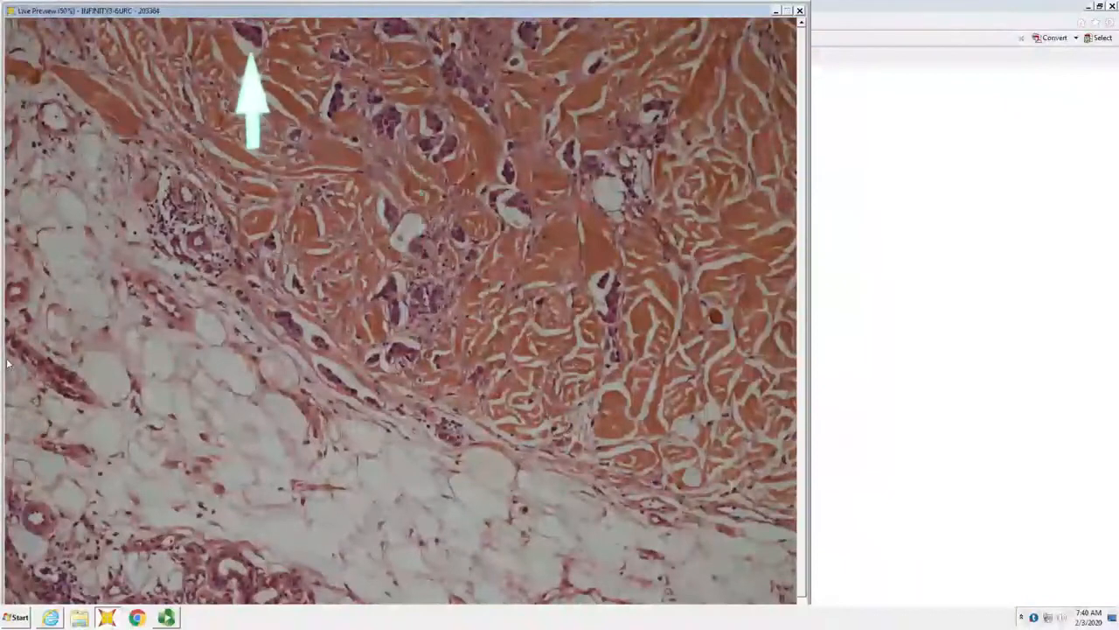
drag(254, 96, 580, 367)
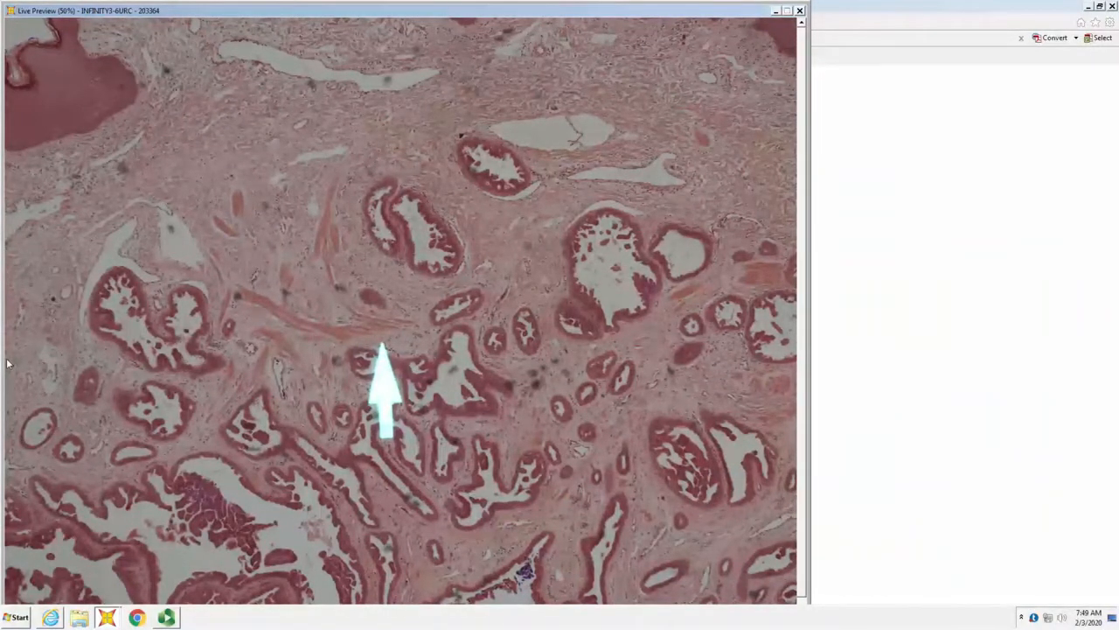
mouse_move(400, 381)
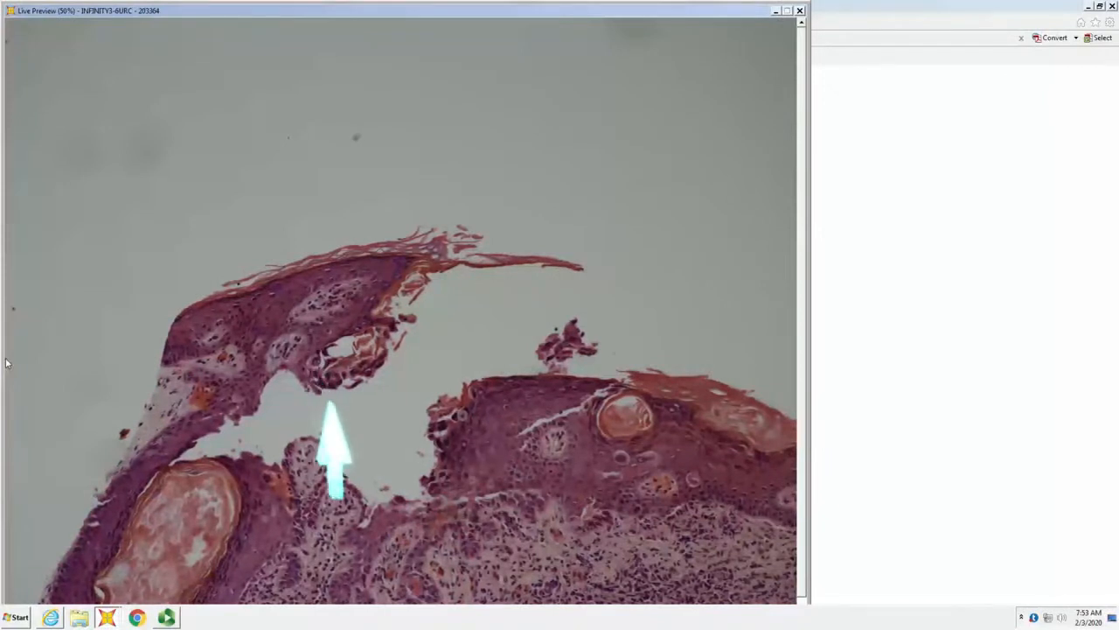
mouse_move(471, 464)
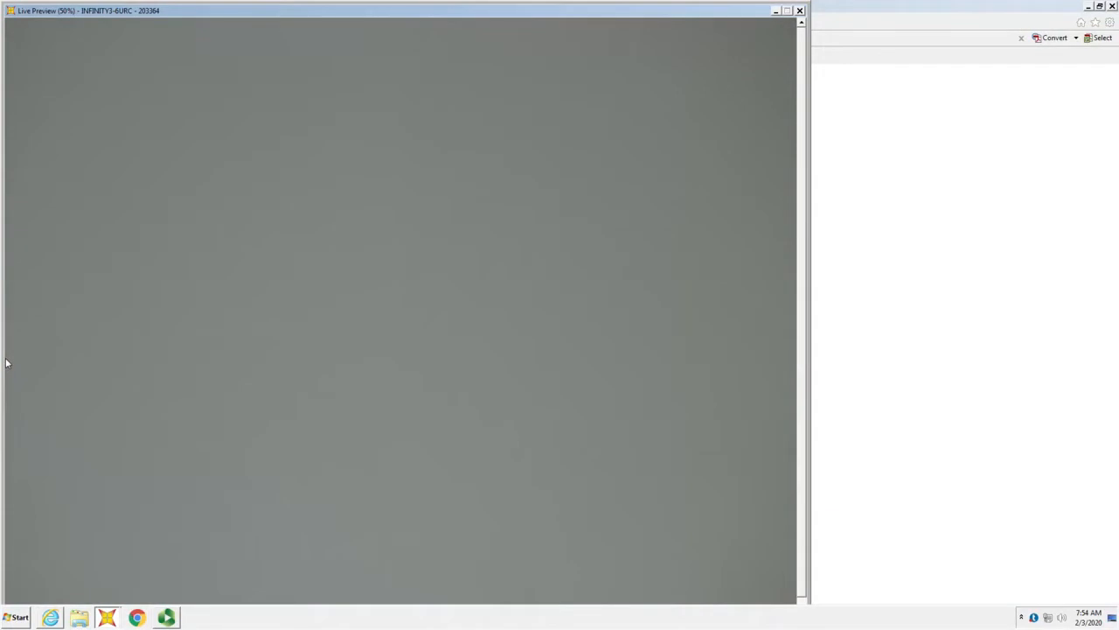
mouse_move(7, 220)
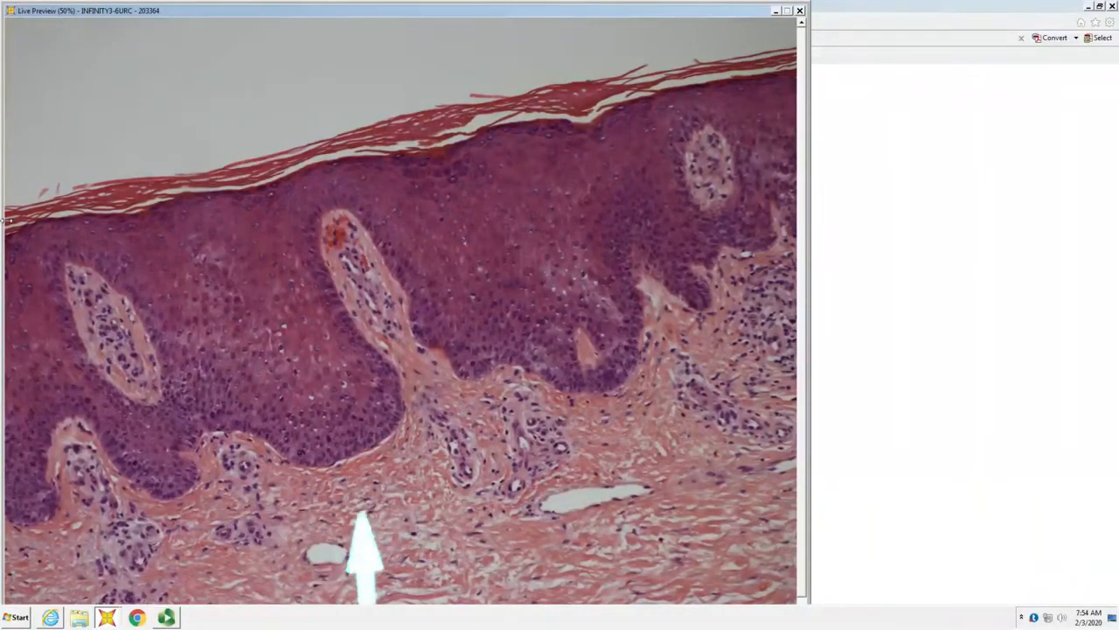
mouse_move(647, 446)
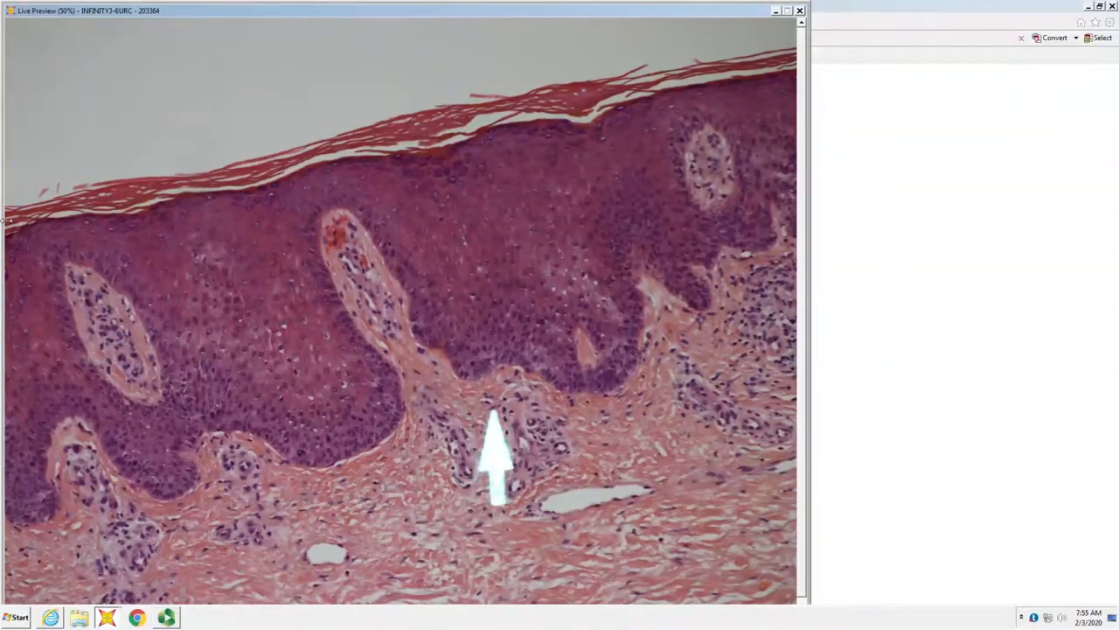
mouse_move(336, 332)
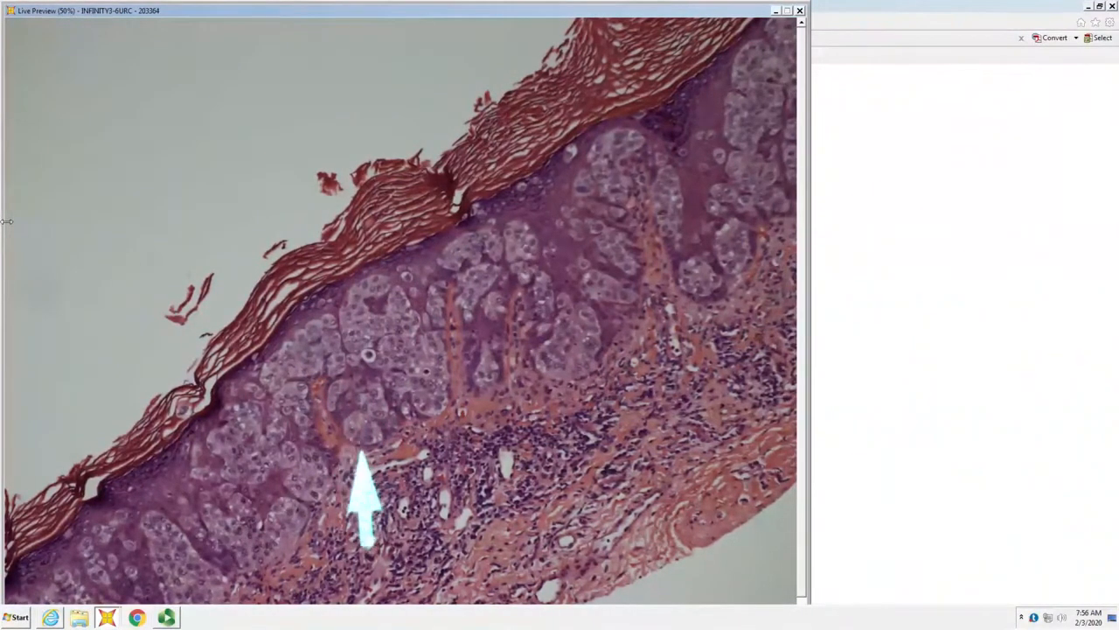
mouse_move(388, 498)
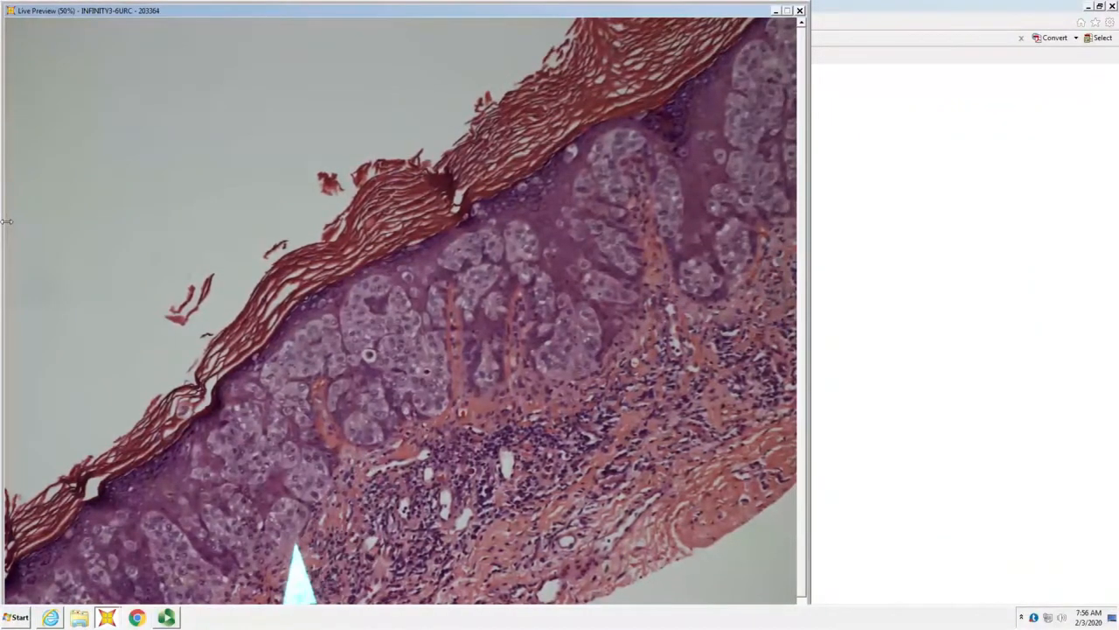
mouse_move(385, 490)
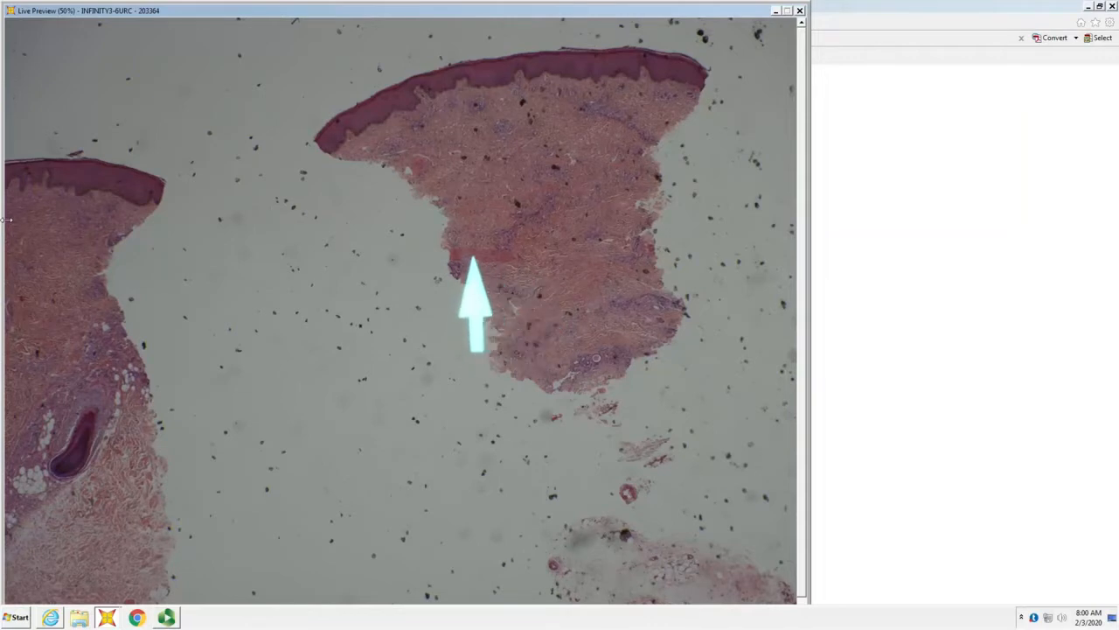
mouse_move(559, 254)
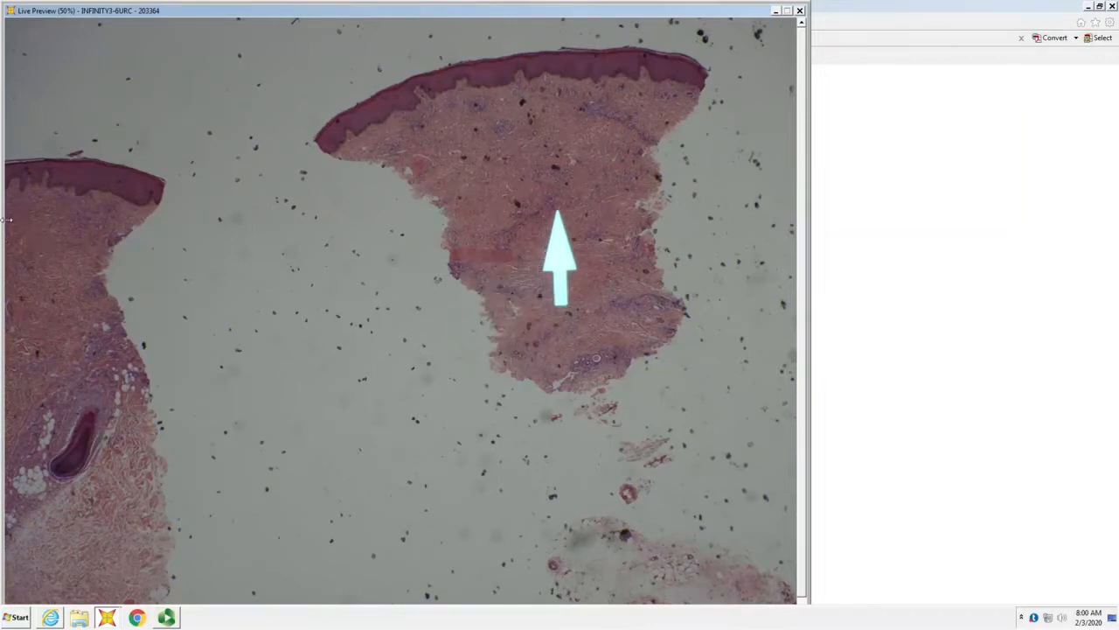
mouse_move(556, 244)
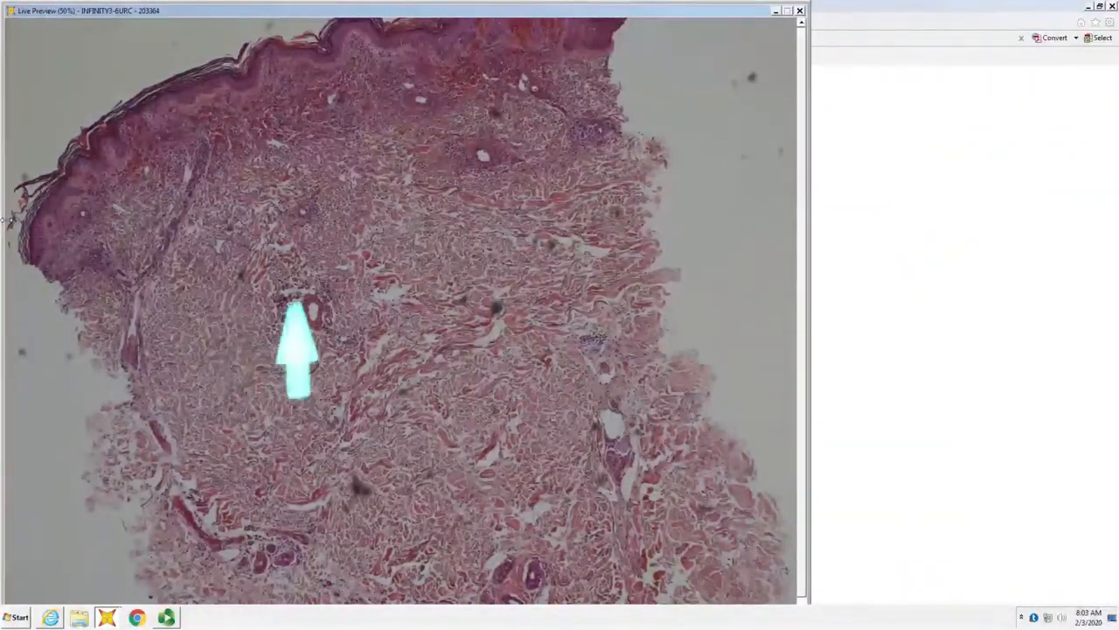
- Reposition the live preview onto the epidermis with rete ridges over the pink dermis
drag(297, 350, 409, 140)
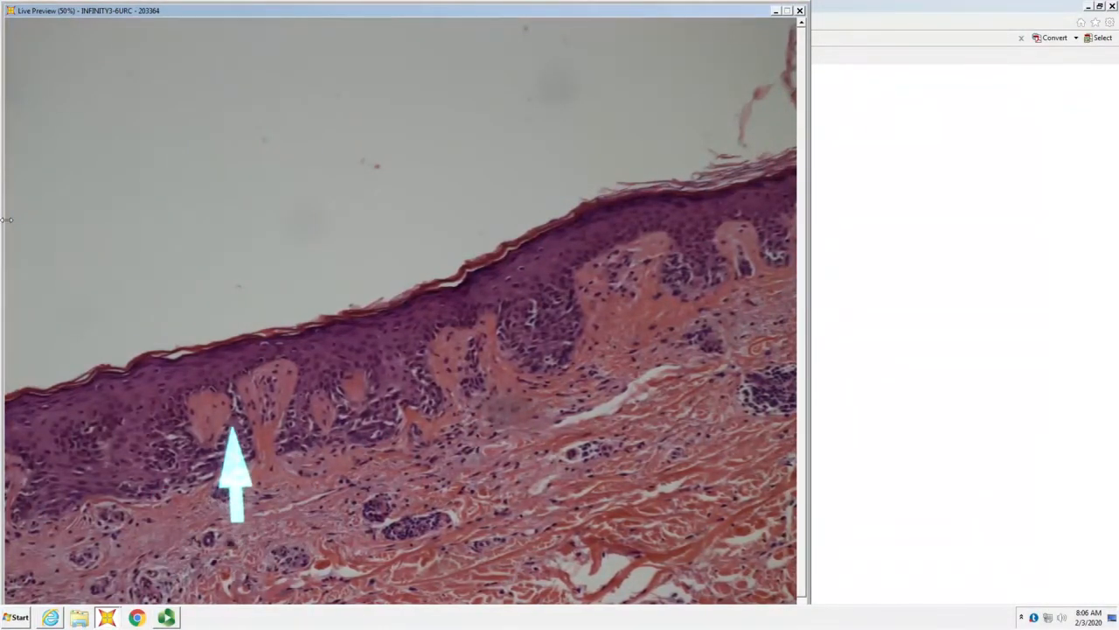
- Shift the live preview field to the epidermis and its ridged dermal junction
drag(236, 476, 511, 425)
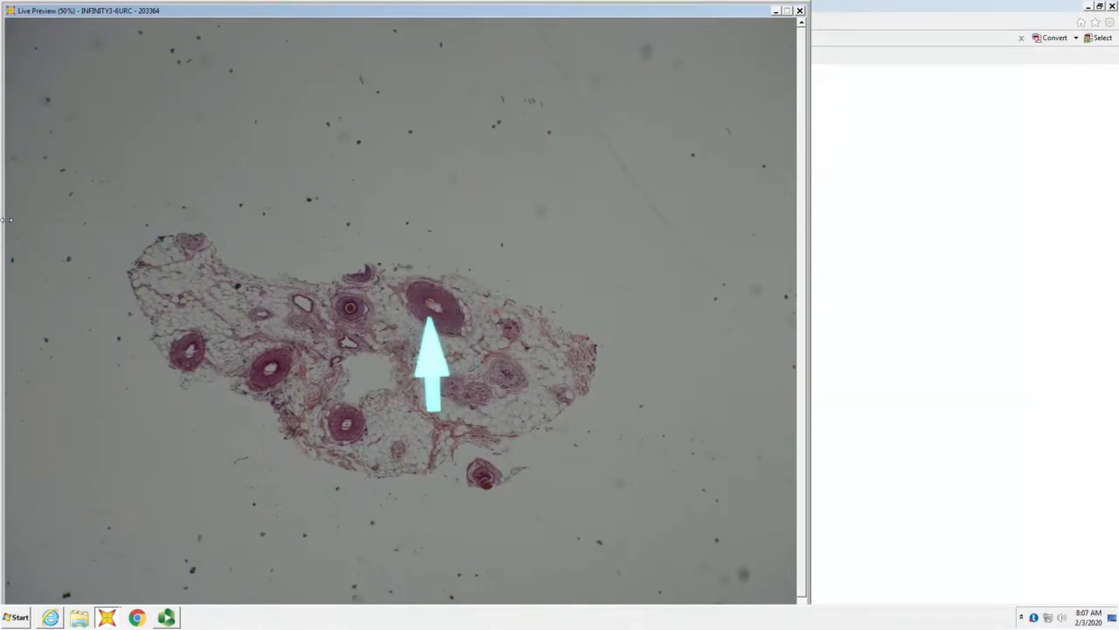
mouse_move(510, 538)
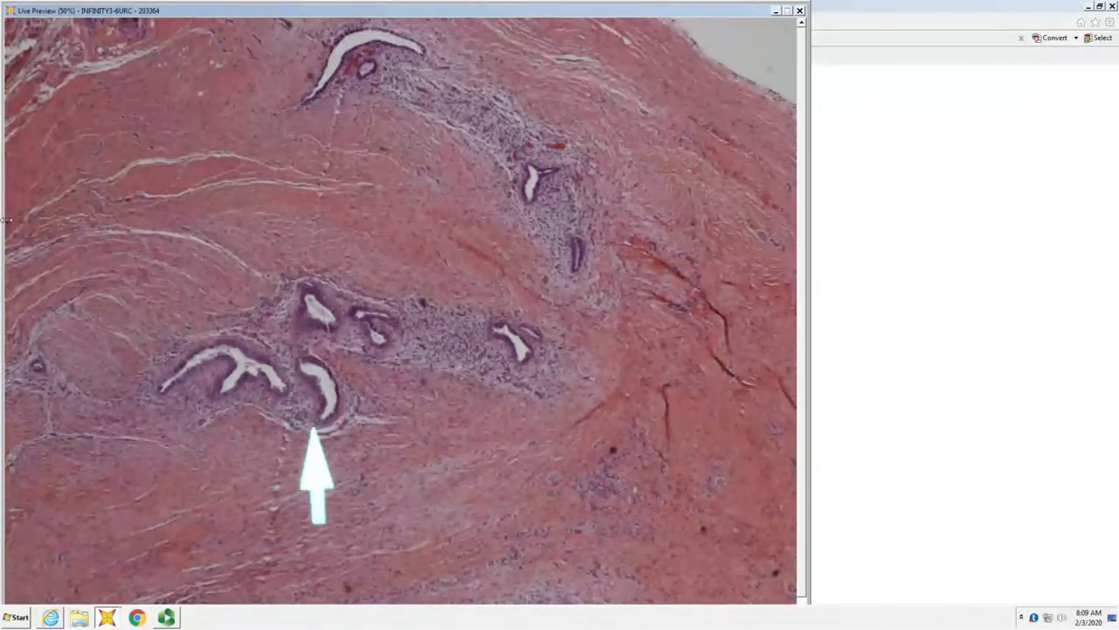
mouse_move(510, 416)
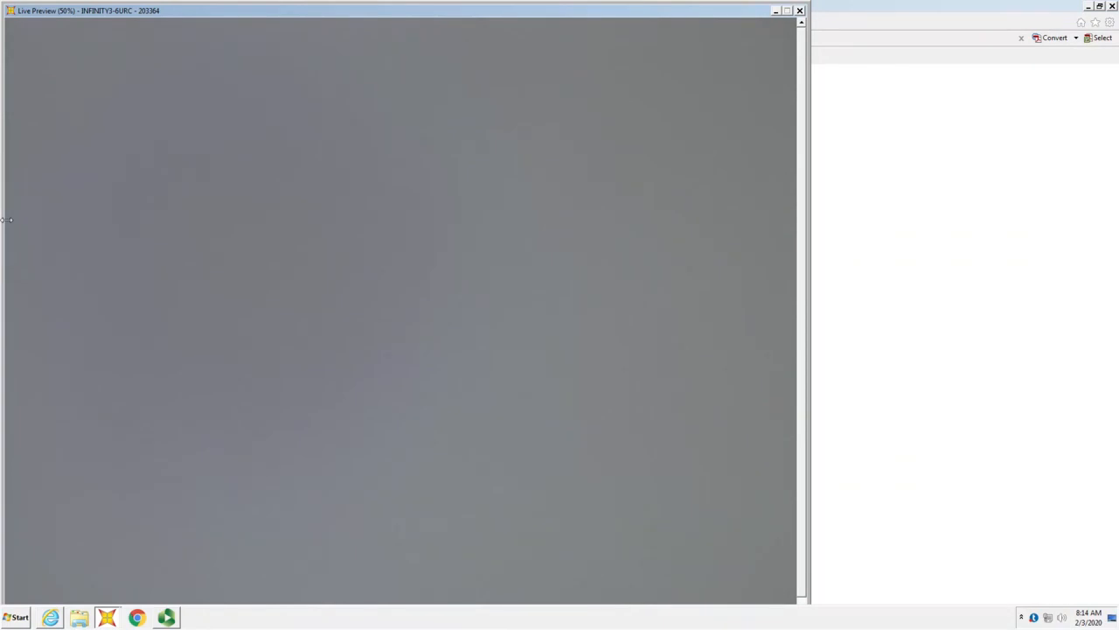
mouse_move(756, 60)
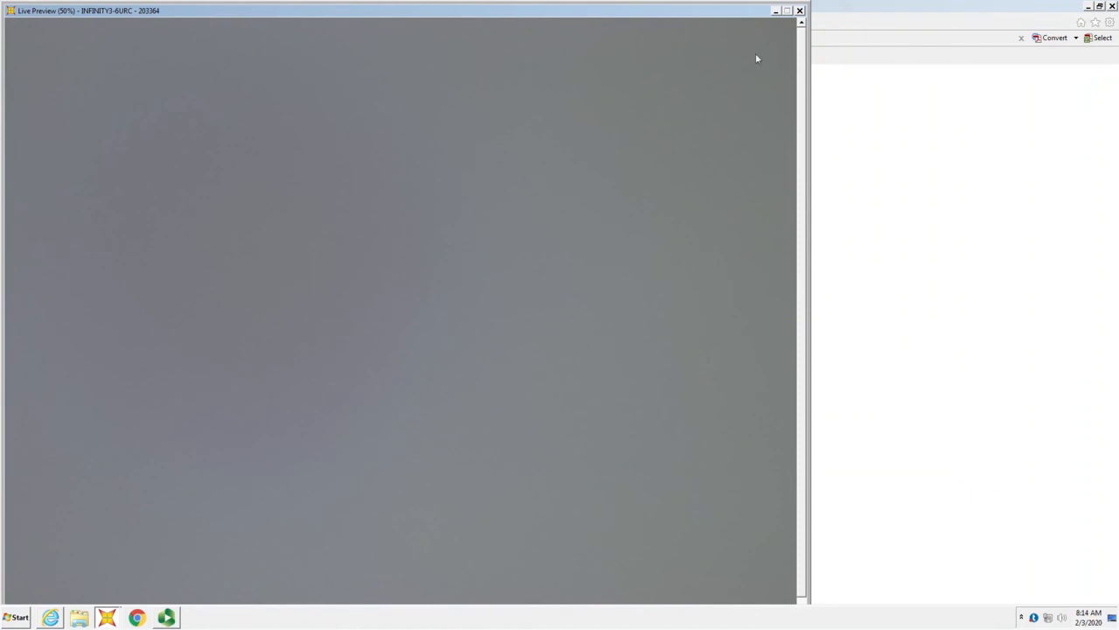
- Restore the Panopto recorder window in front of the gray live preview
click(166, 619)
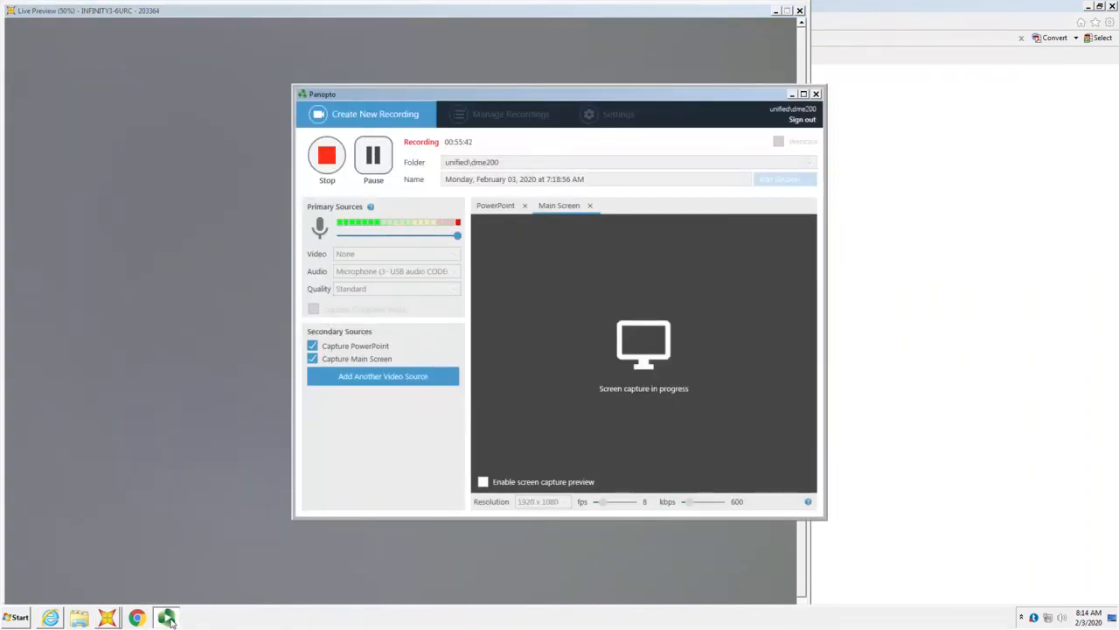